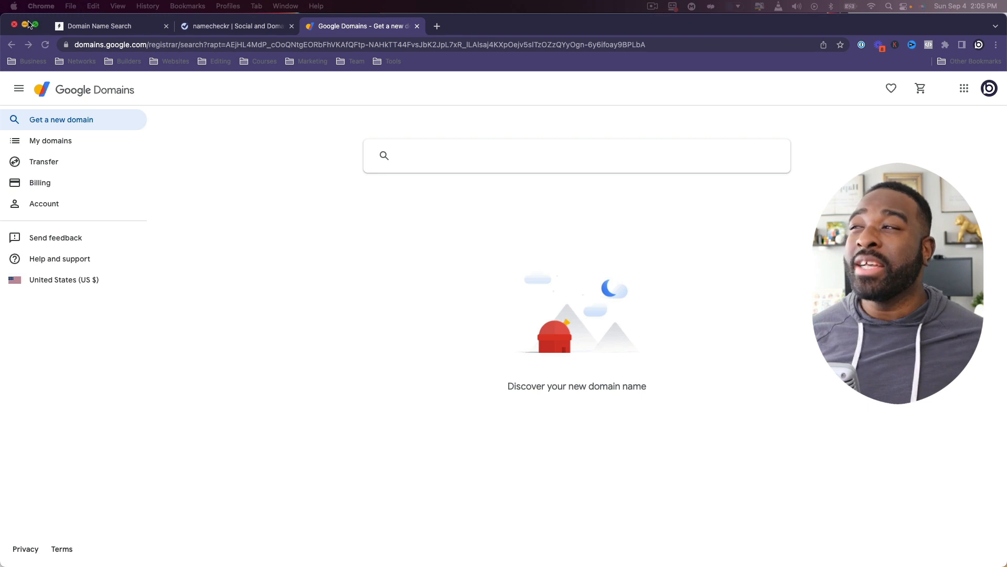
Search bingeworktutorials in Instant Domain Search to confirm the .com is available
click(103, 25)
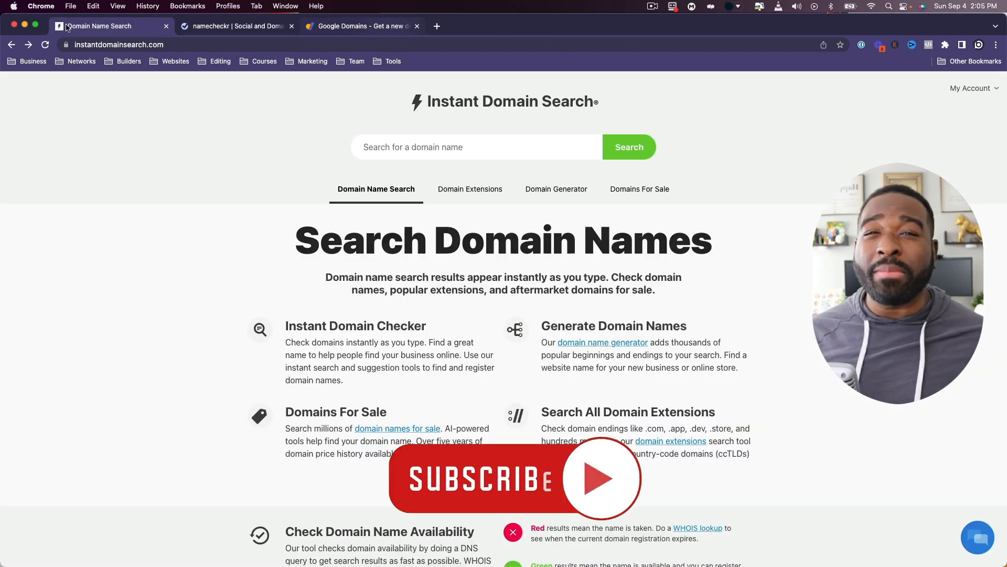
text(bingeworktutorials)
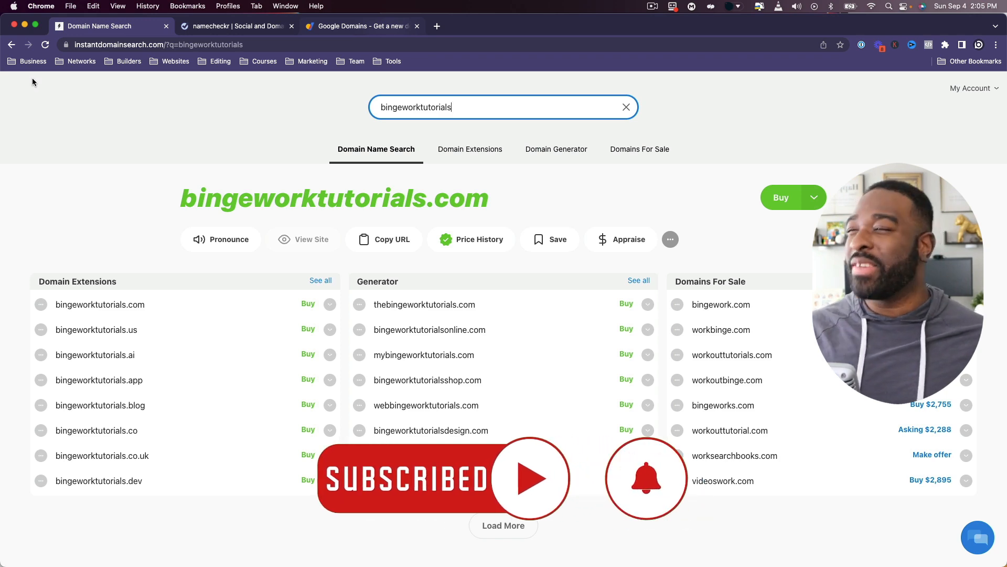
View Namecheckr's availability of bingeworktutorials across domains and social networks
click(236, 25)
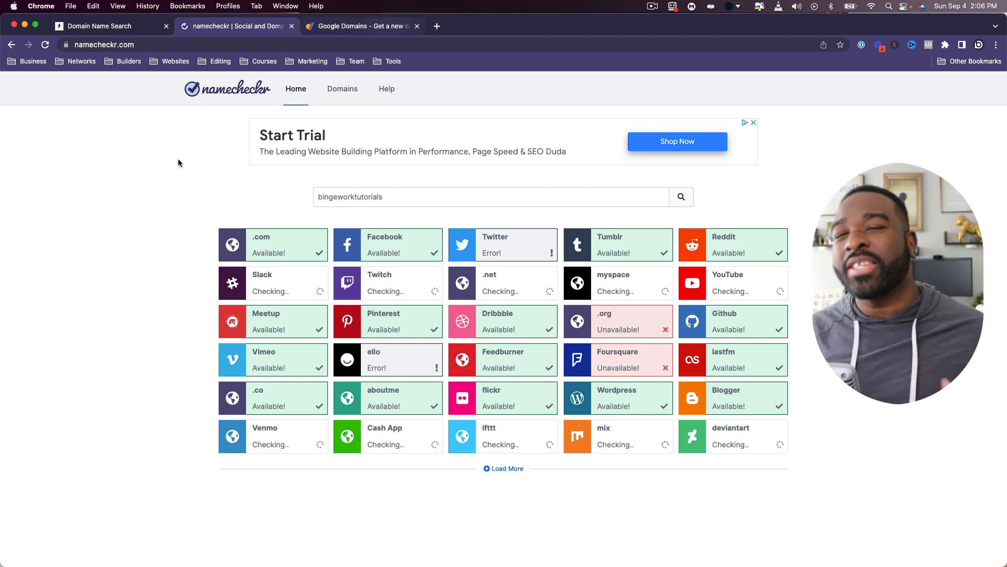
Search bingeworktutorials on Google Domains and add the $12/year .com to the cart
click(361, 26)
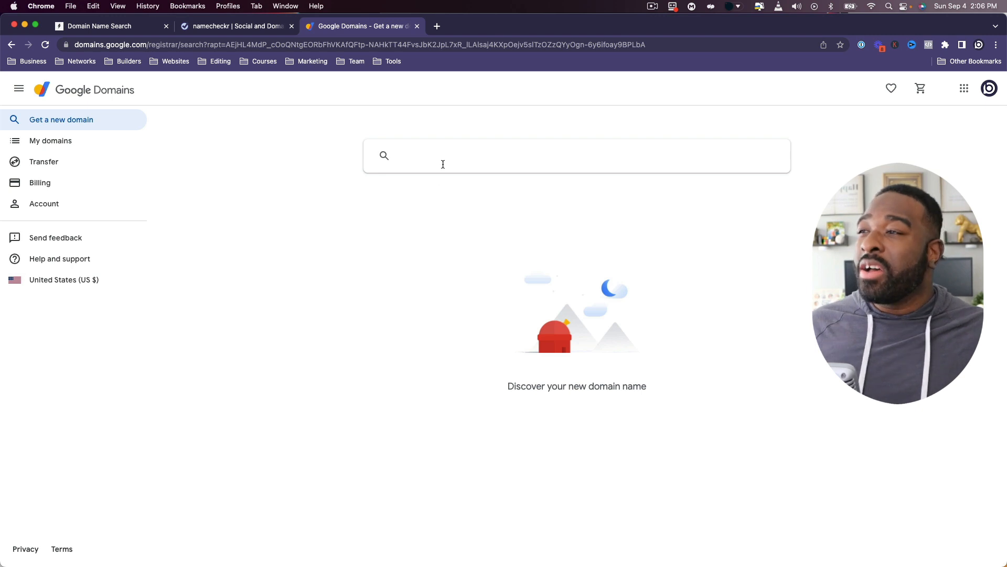
text(bingeworktutorials)
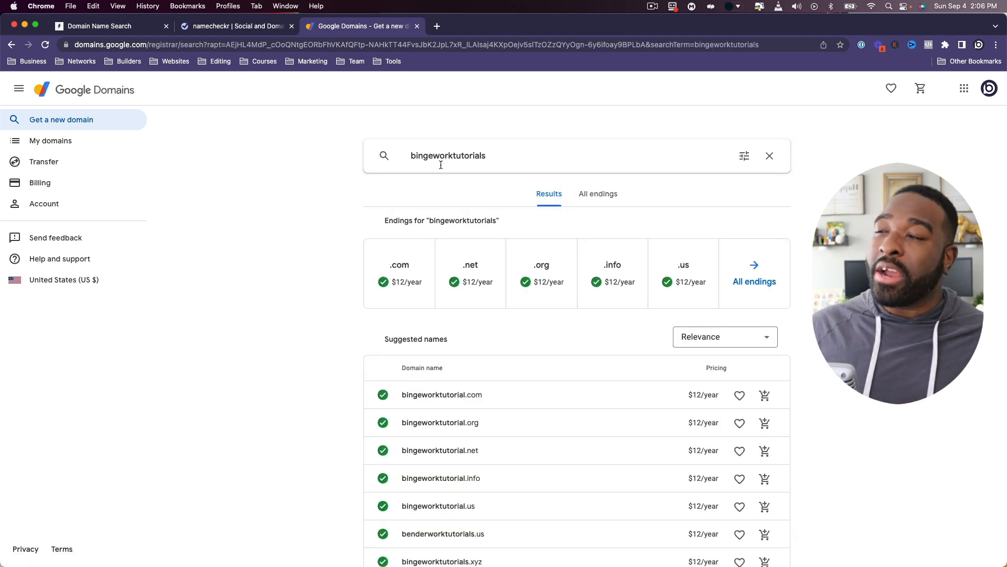
click(399, 273)
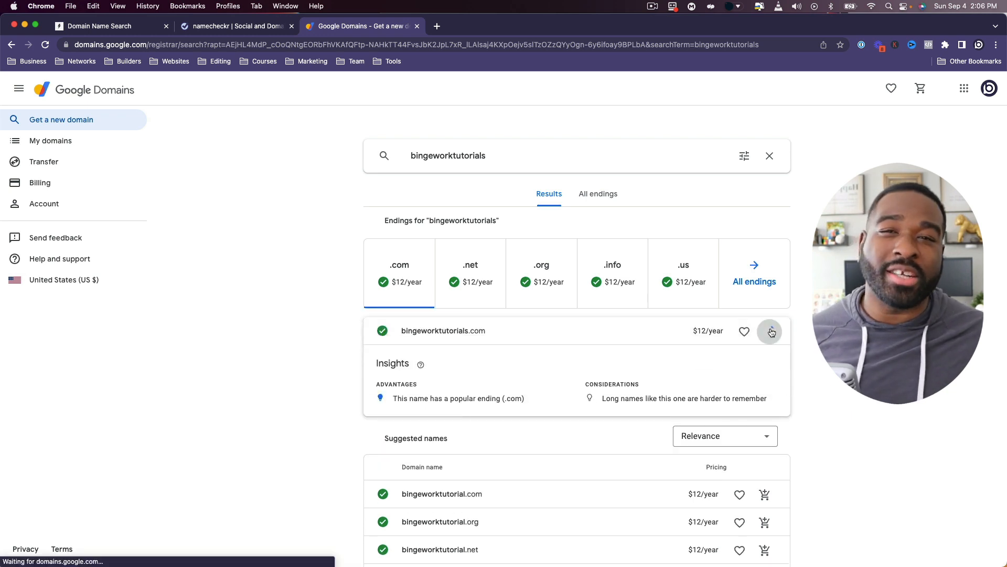
click(769, 332)
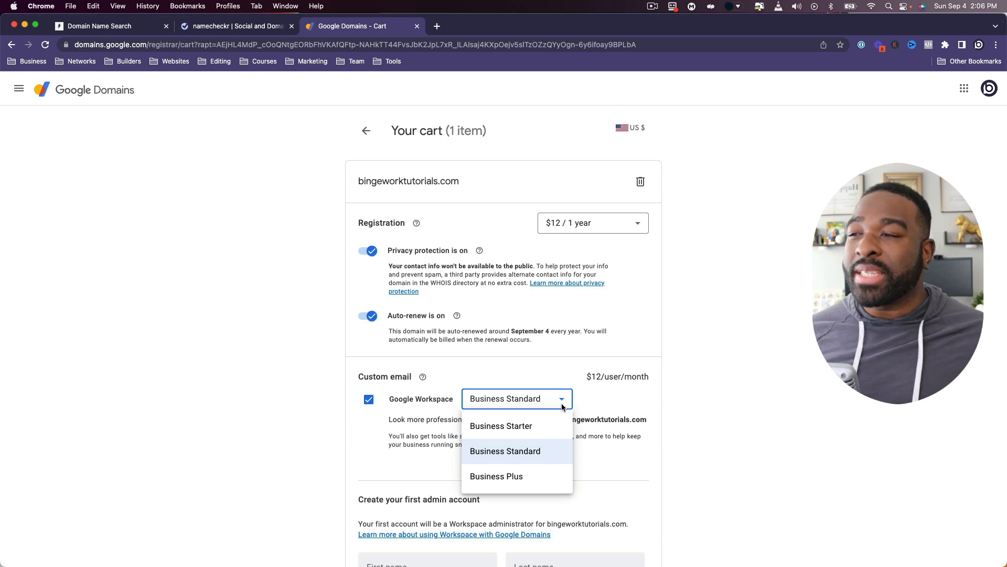
Choose the $6/user/month Business Starter plan and enter the admin's name and username
click(500, 425)
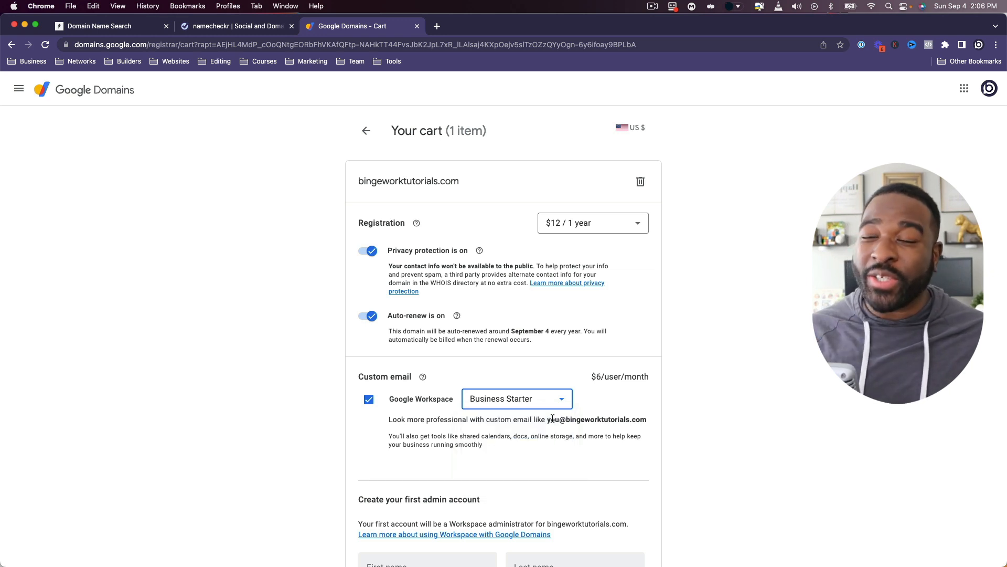
scroll(down, 3)
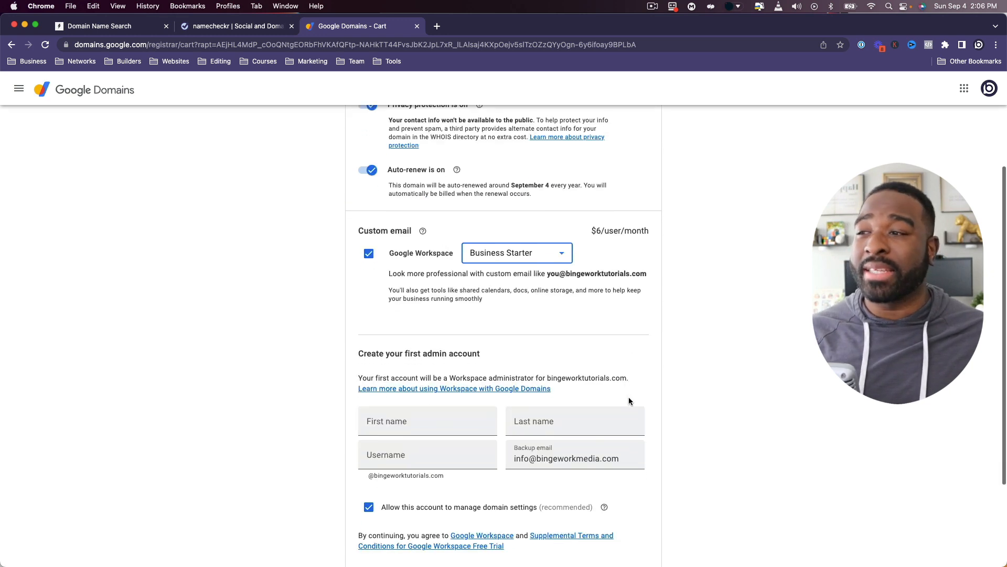
click(427, 420)
text(Dr)
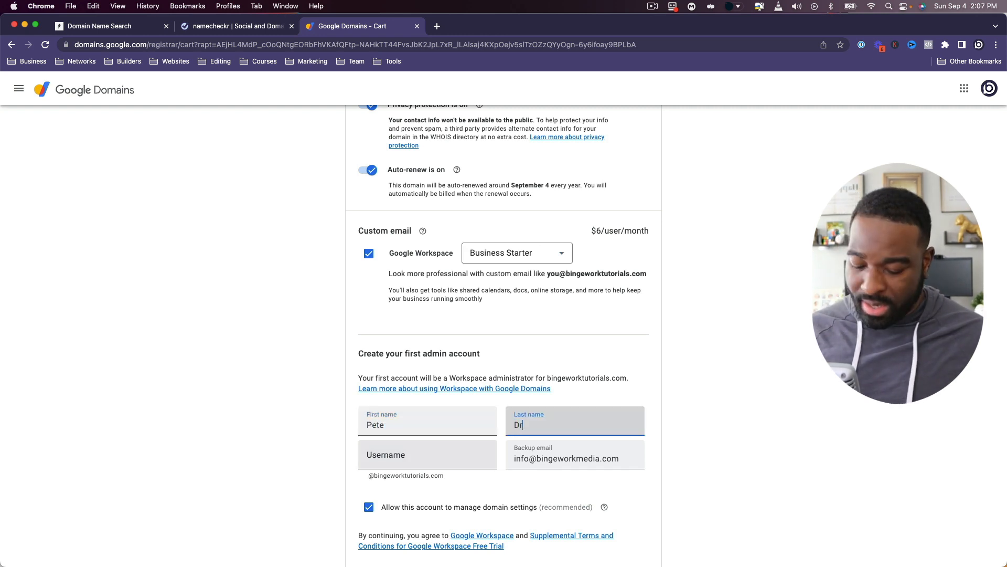
text(ake)
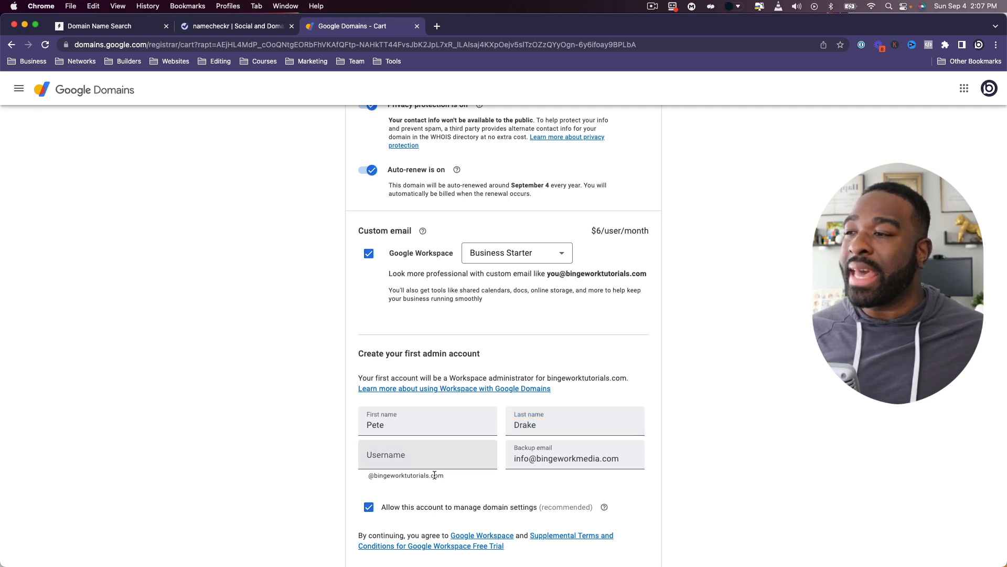
click(430, 491)
text(info)
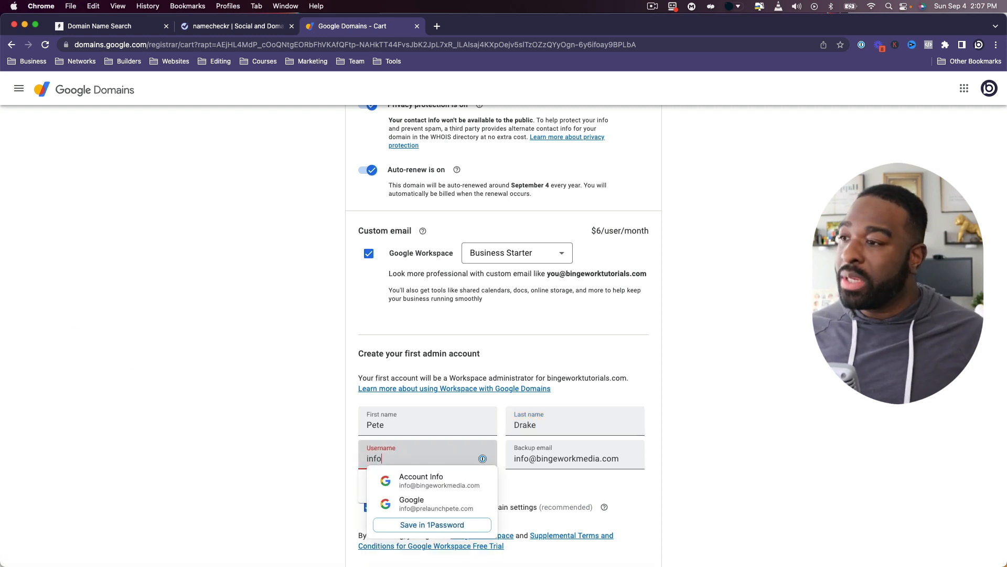
scroll(down, 3)
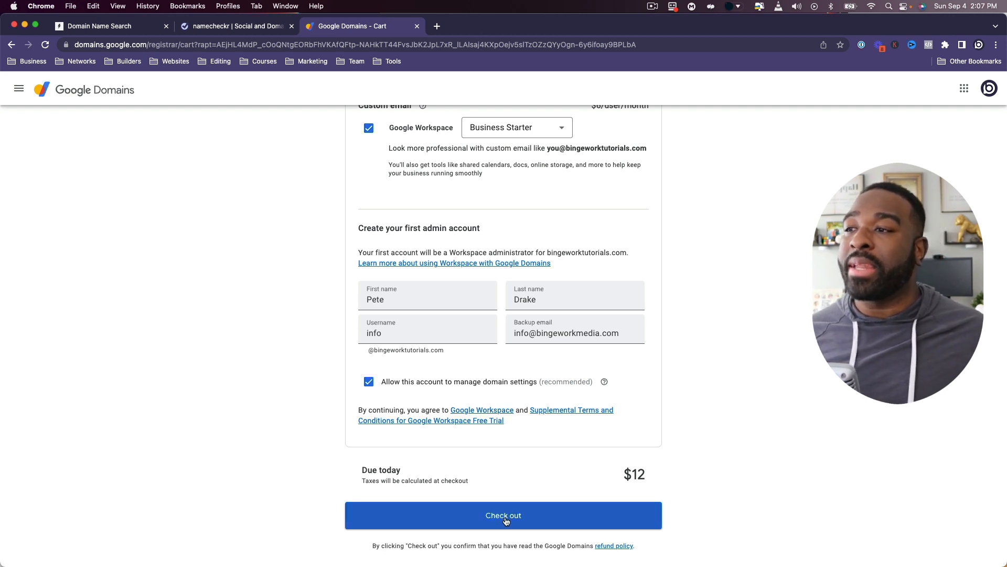
Check out the $12 order, registering bingeworktutorials.com with Workspace Business Starter
click(503, 515)
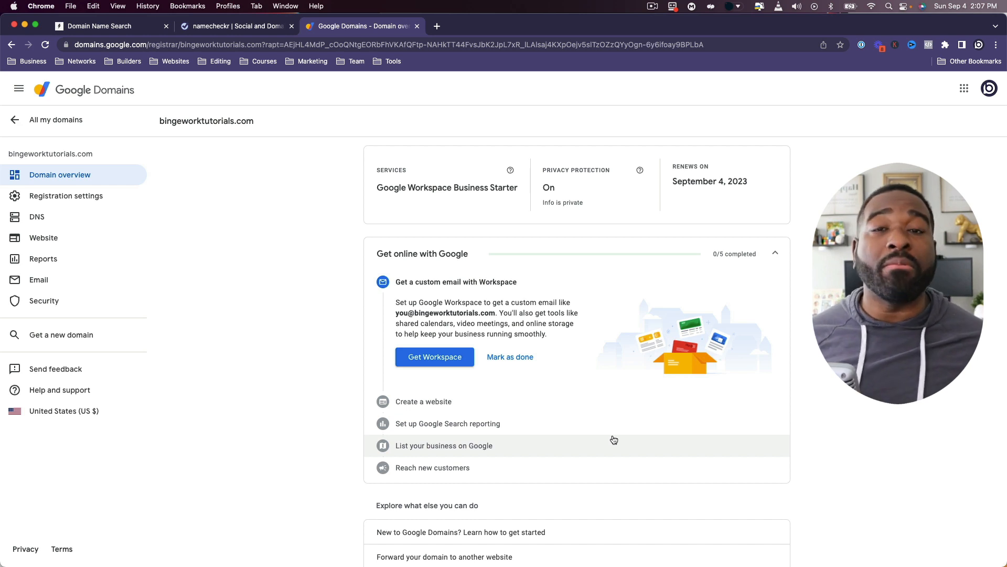
click(510, 357)
text(gm)
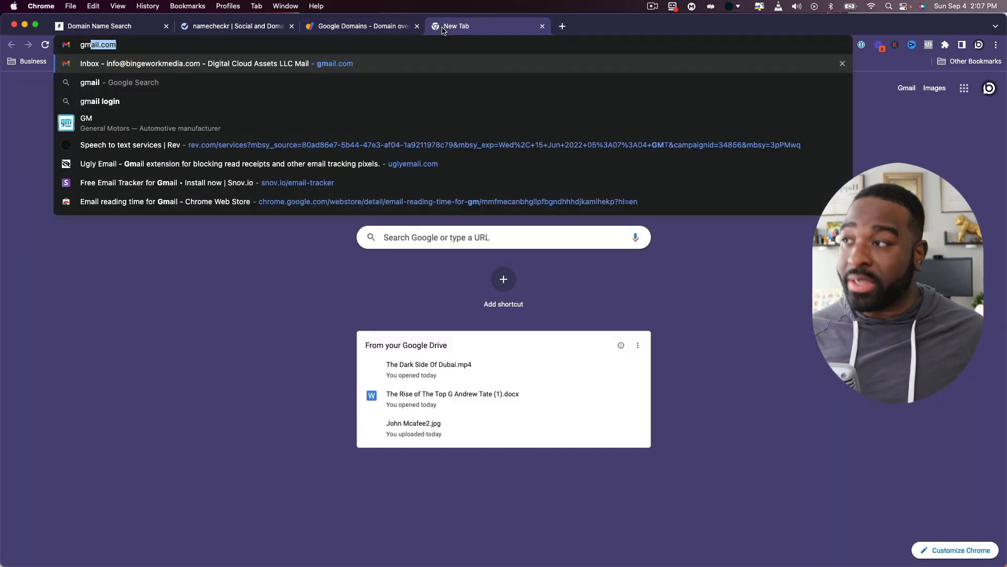
Read the 'Your new bingeworktutorials.com account' email for info@'s temporary password
click(206, 63)
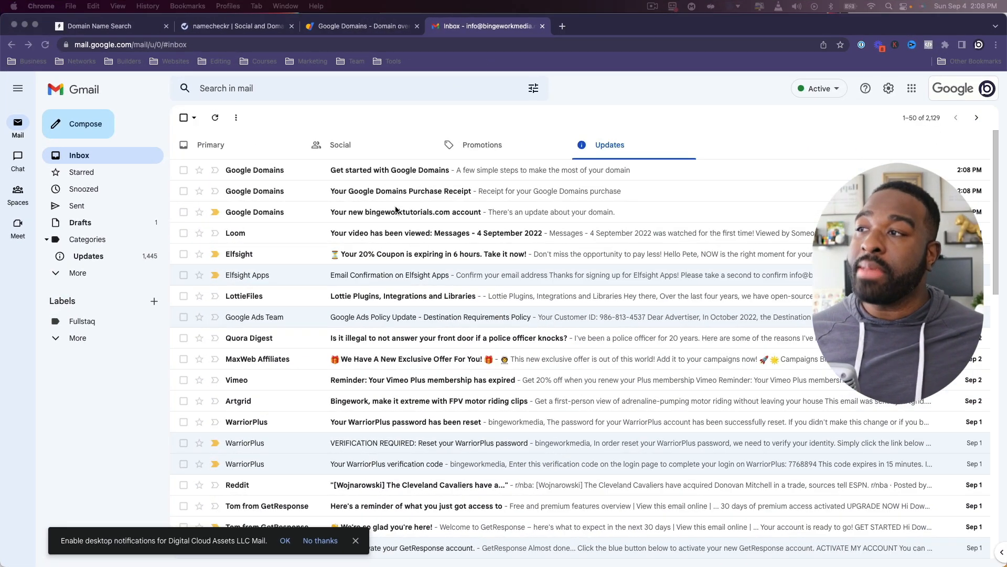
click(405, 211)
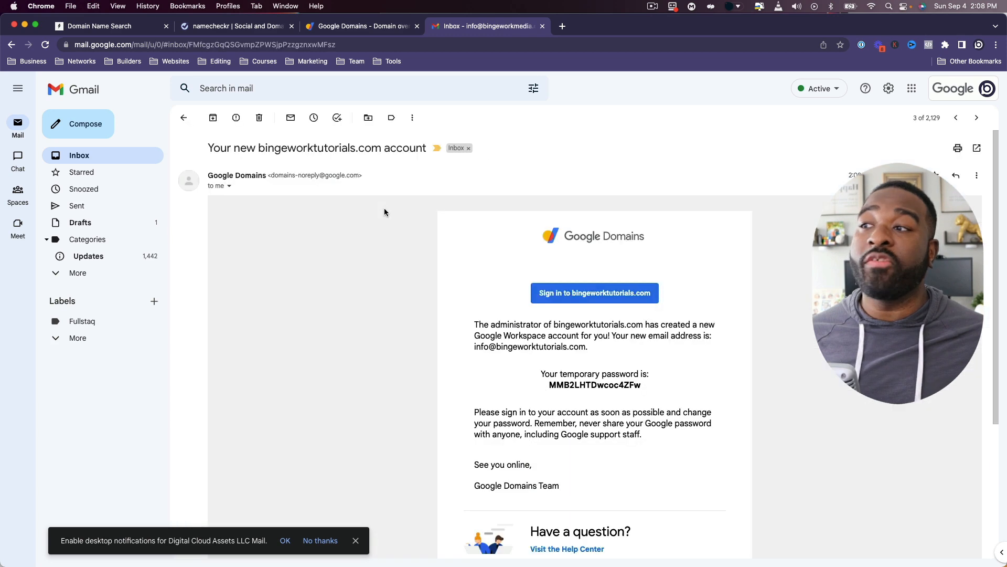
scroll(down, 3)
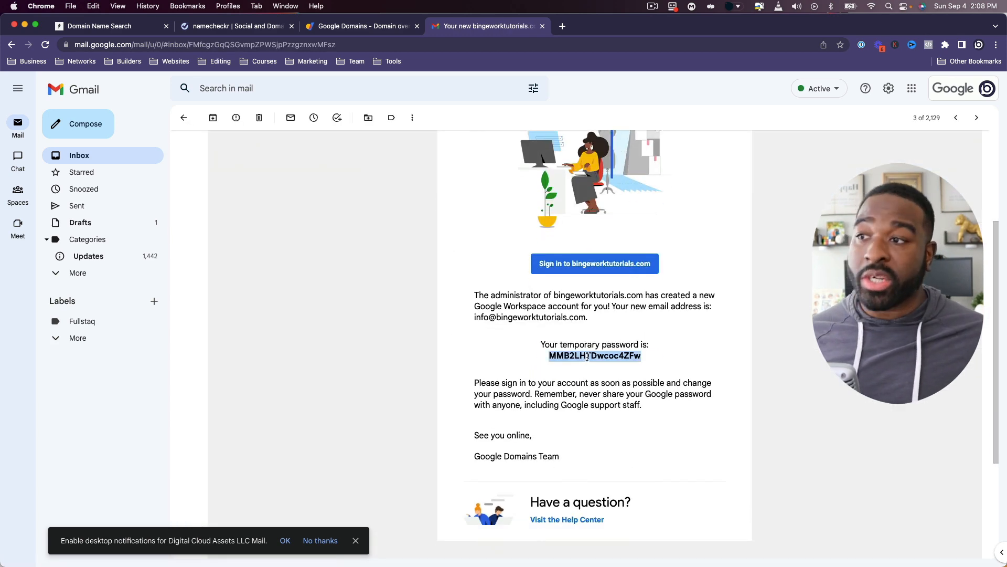
click(562, 25)
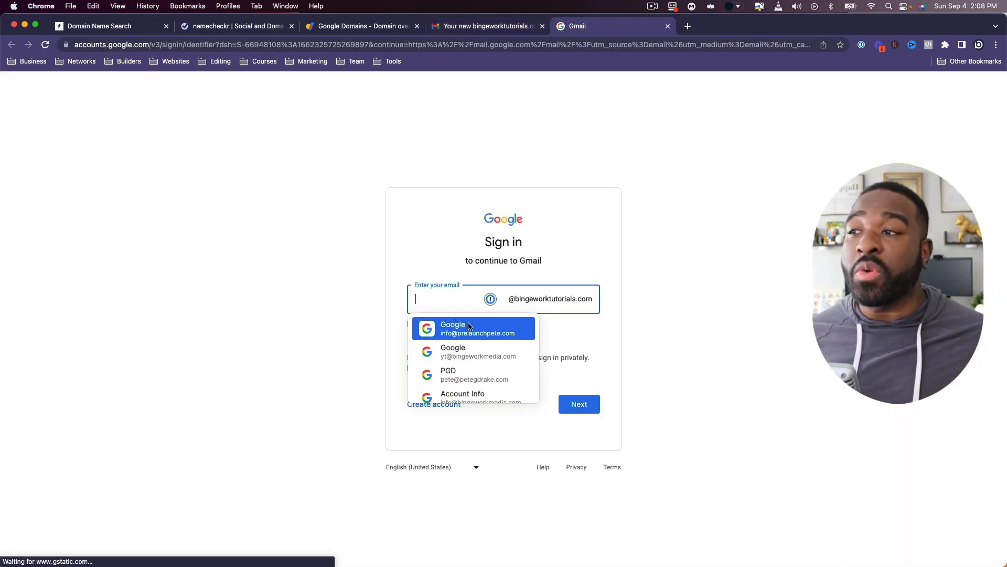
text(info)
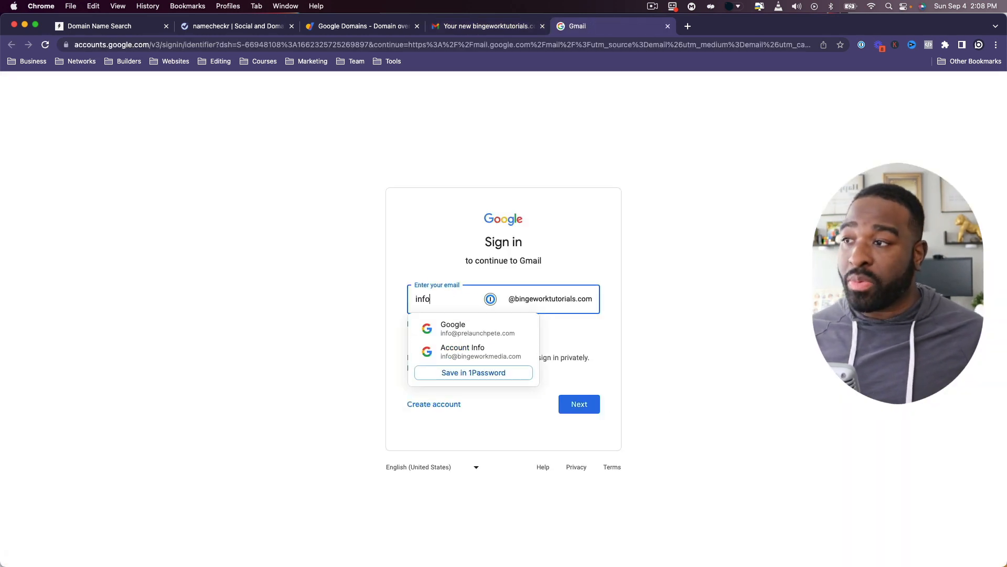
click(578, 403)
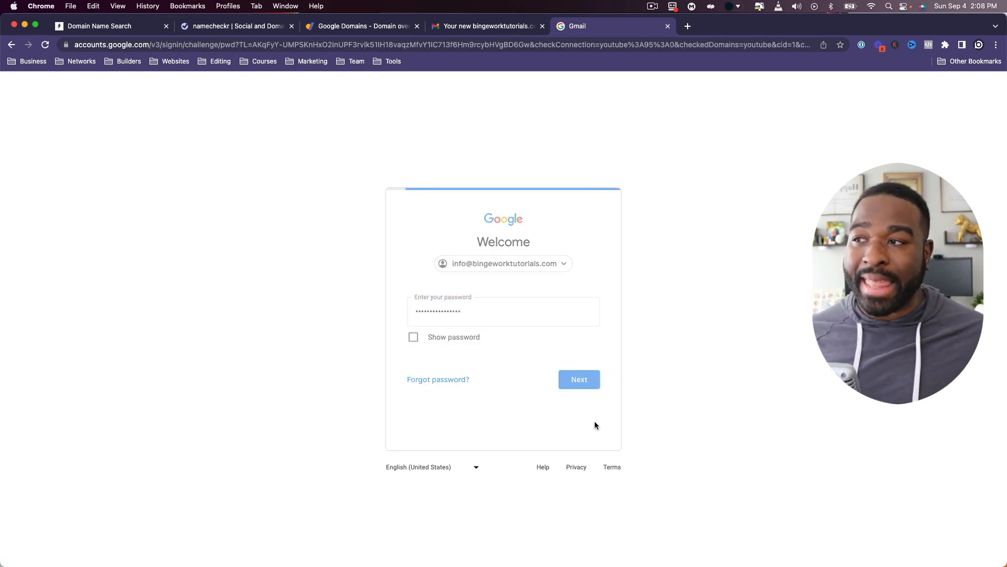
click(578, 379)
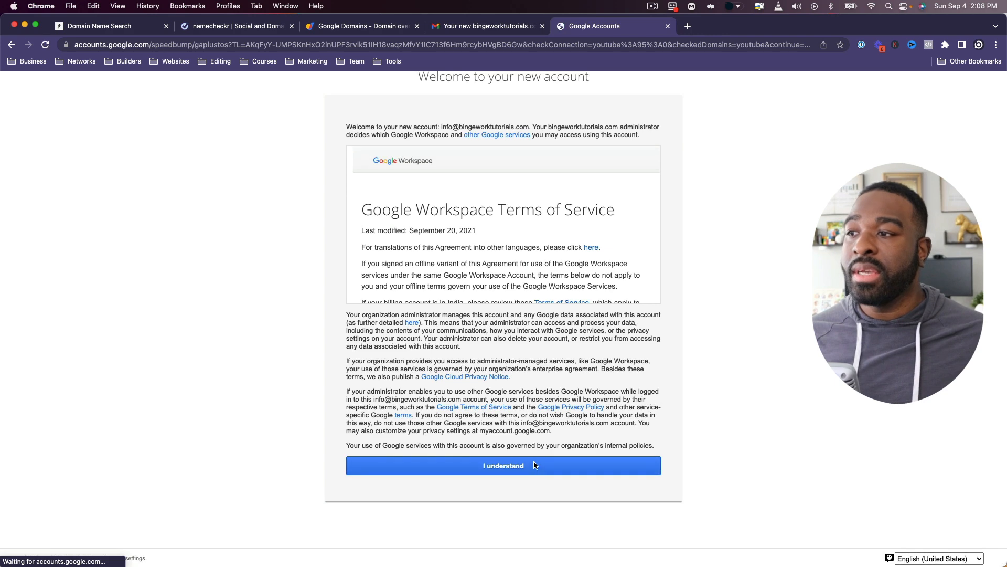
click(503, 465)
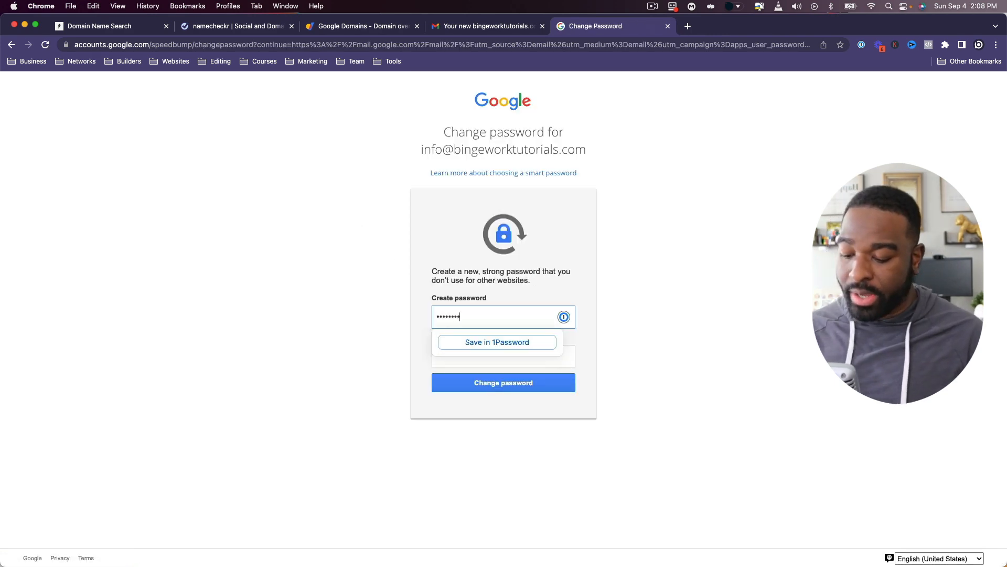
click(502, 382)
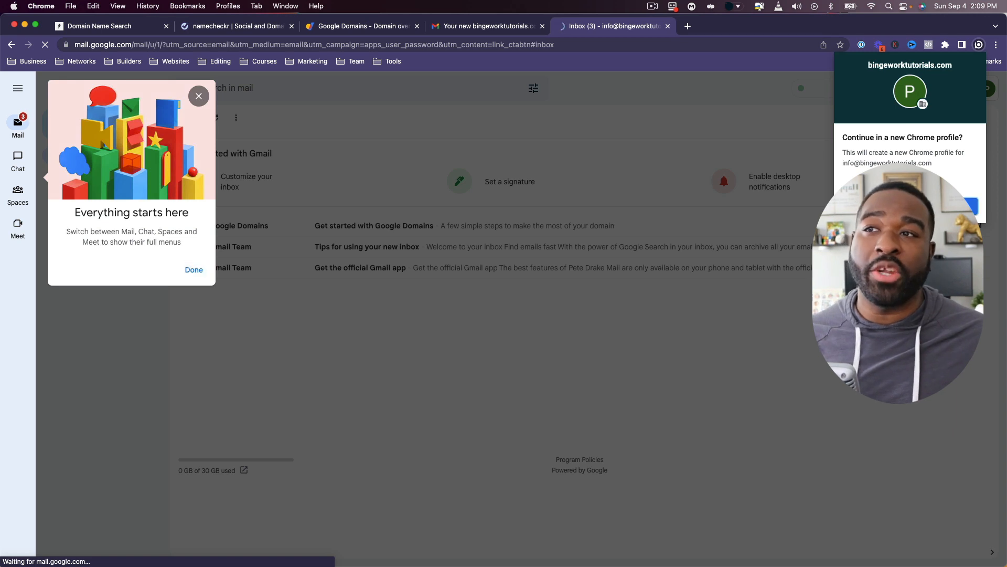
Dismiss the welcome popup and show the account panel managed by bingeworktutorials.com
click(193, 270)
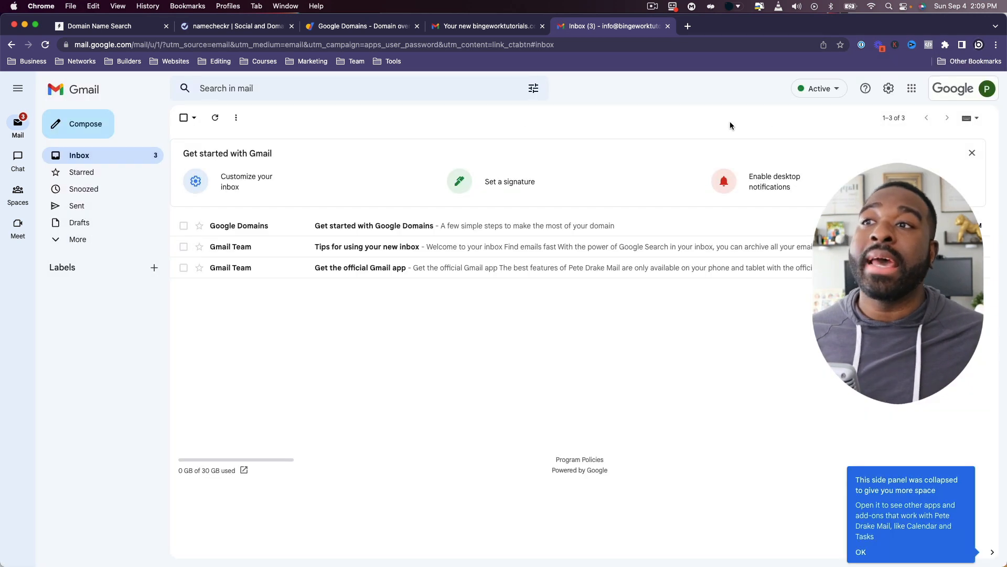
click(982, 88)
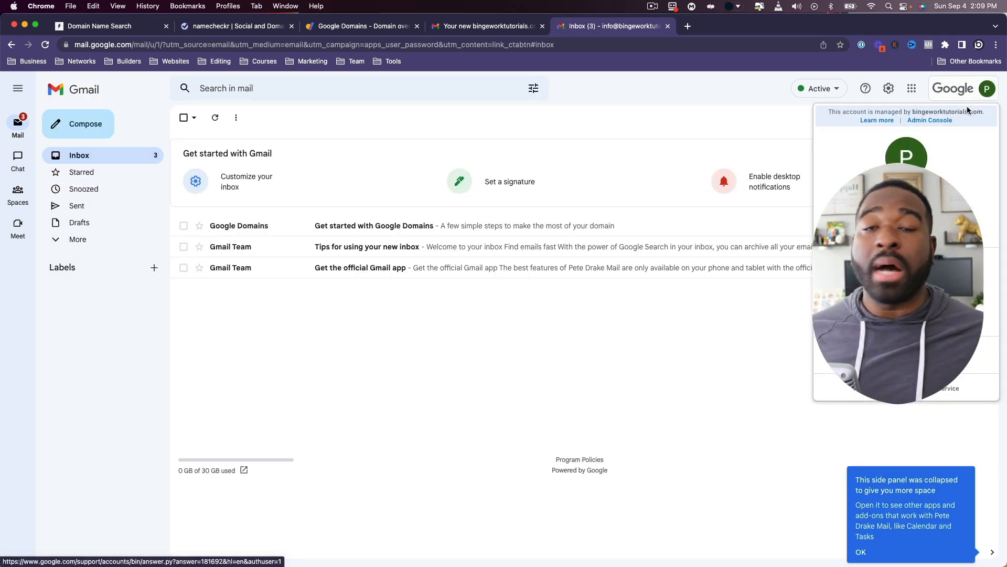
mouse_move(929, 120)
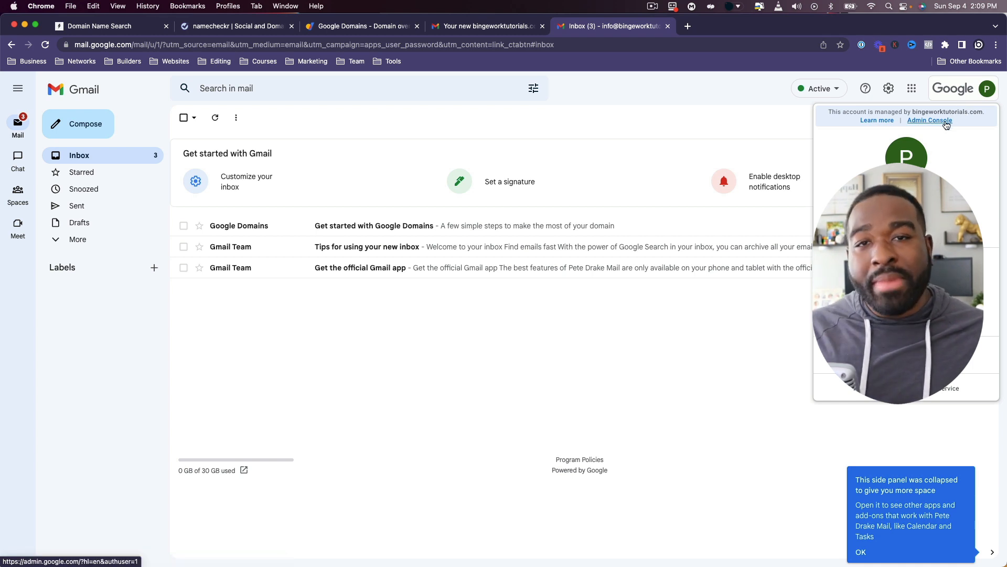